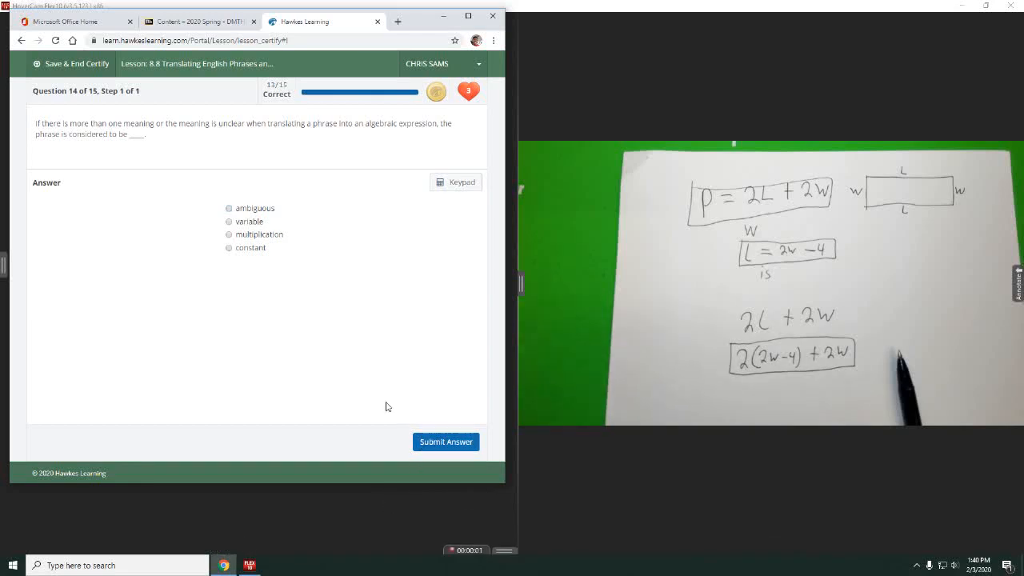
mouse_move(137, 99)
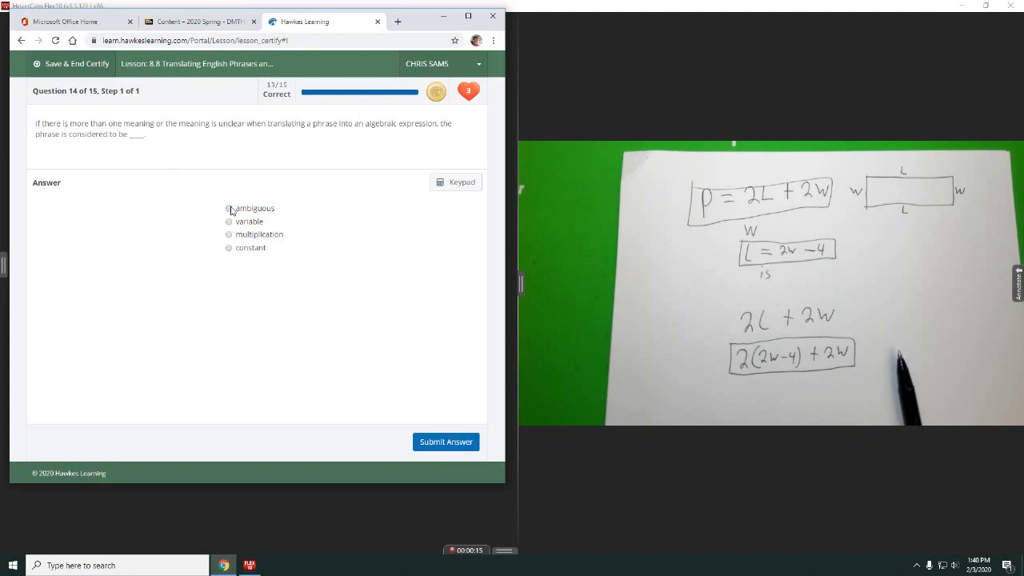
- Select 'ambiguous' as the answer for question 14 without submitting
click(228, 208)
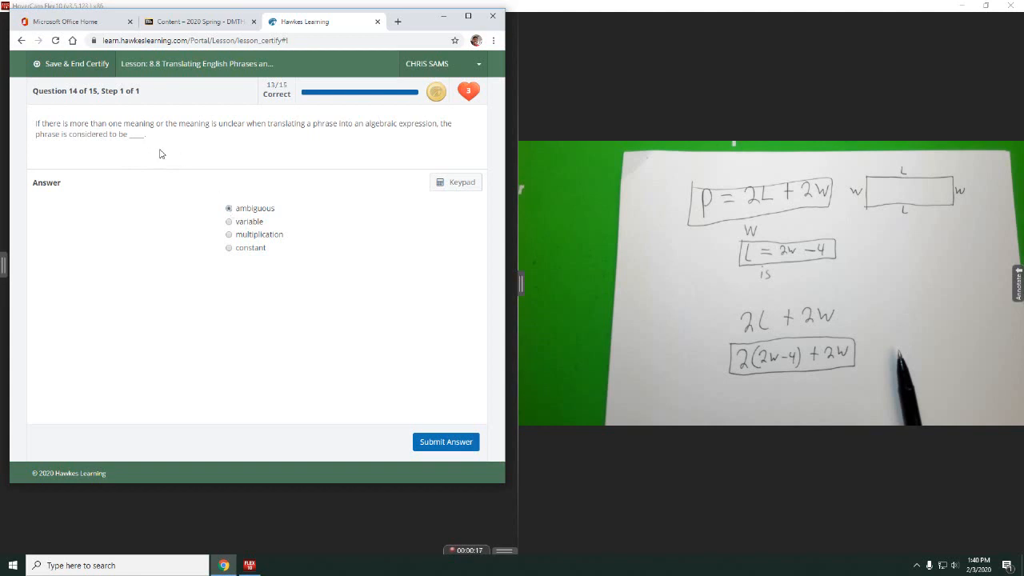
mouse_move(373, 304)
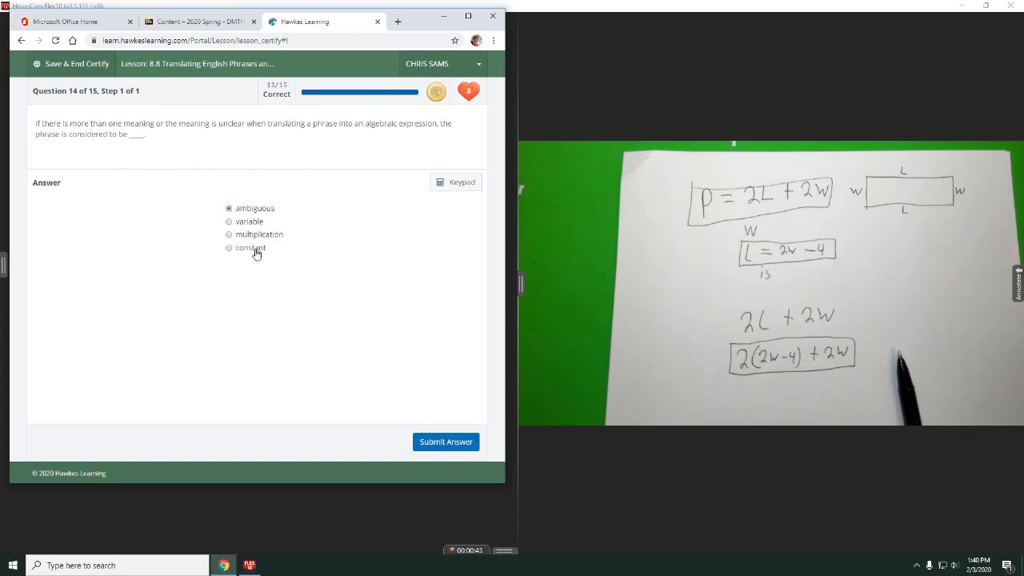
click(228, 208)
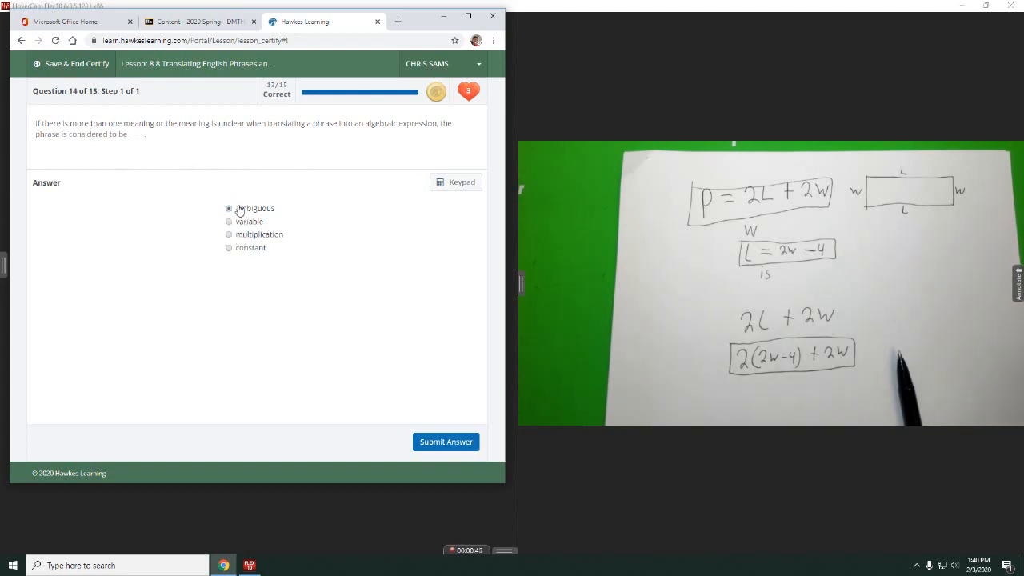
click(228, 208)
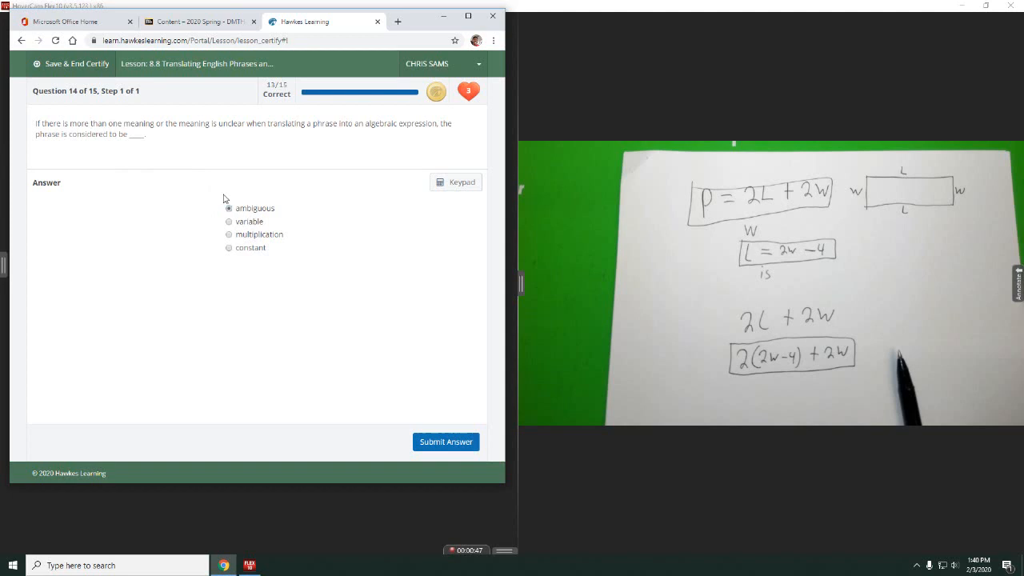